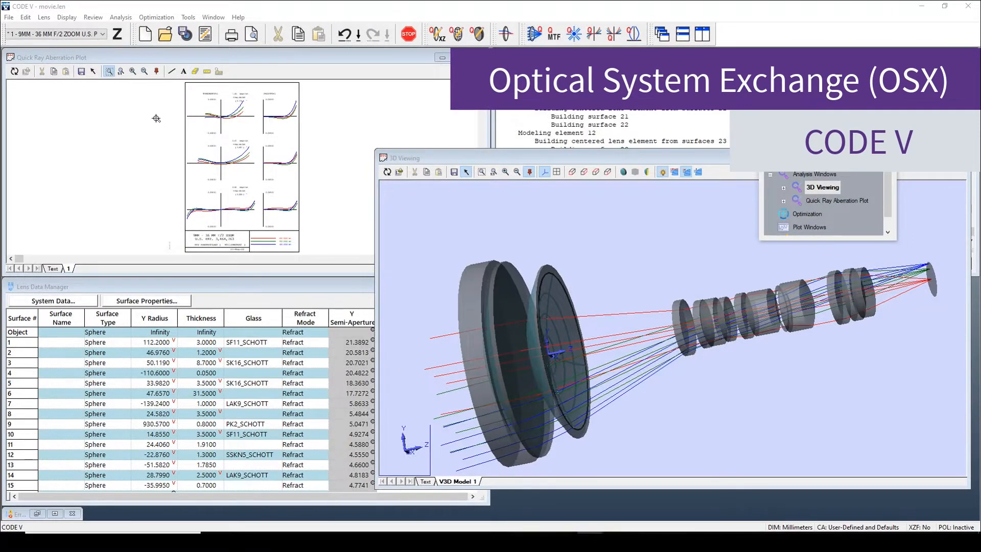
Export the zoom lens as an Optical System File named MovieZ3.
{"action": "left_click", "coordinate": [8, 17]}
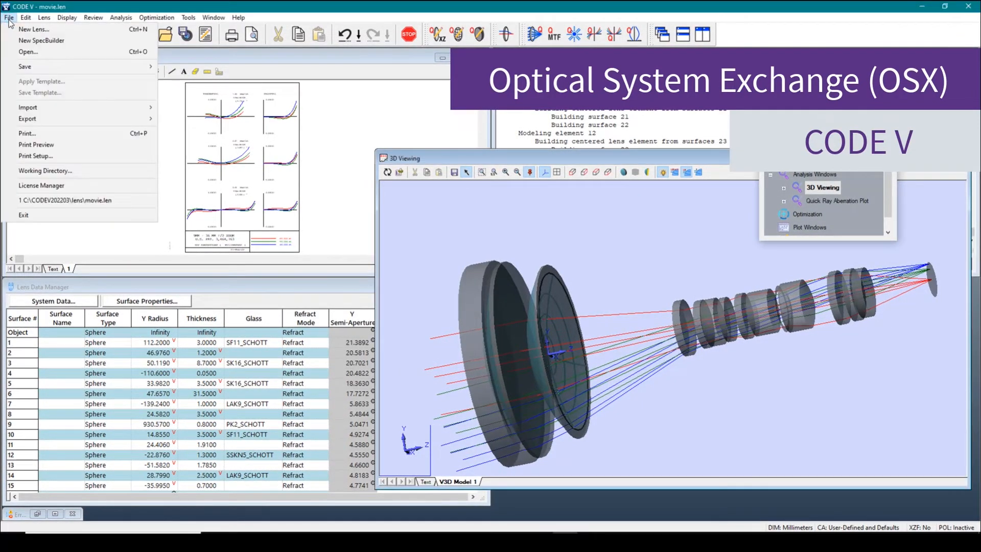
{"action": "mouse_move", "coordinate": [66, 120]}
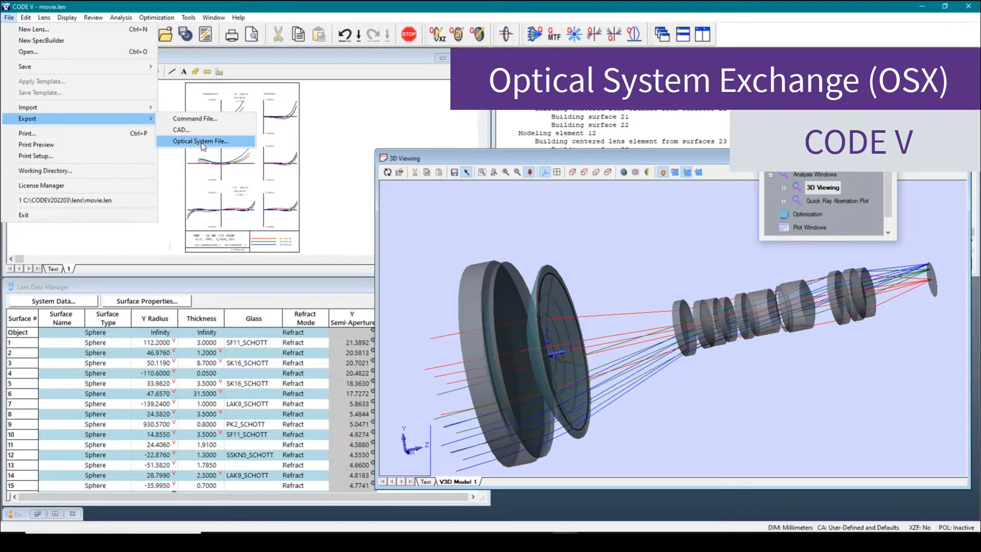
{"action": "left_click", "coordinate": [201, 141]}
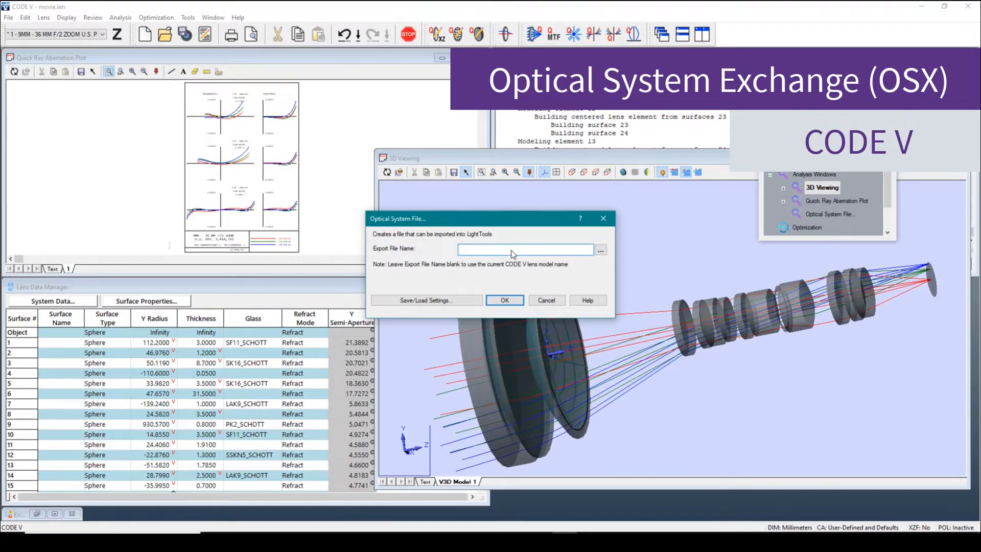
{"action": "type", "text": "MovieZ3"}
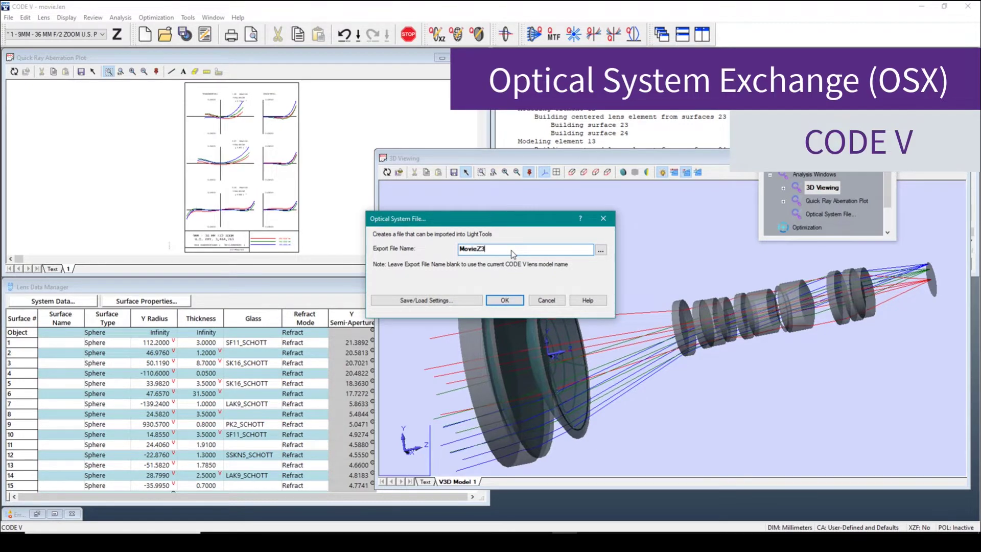
{"action": "left_click", "coordinate": [505, 300]}
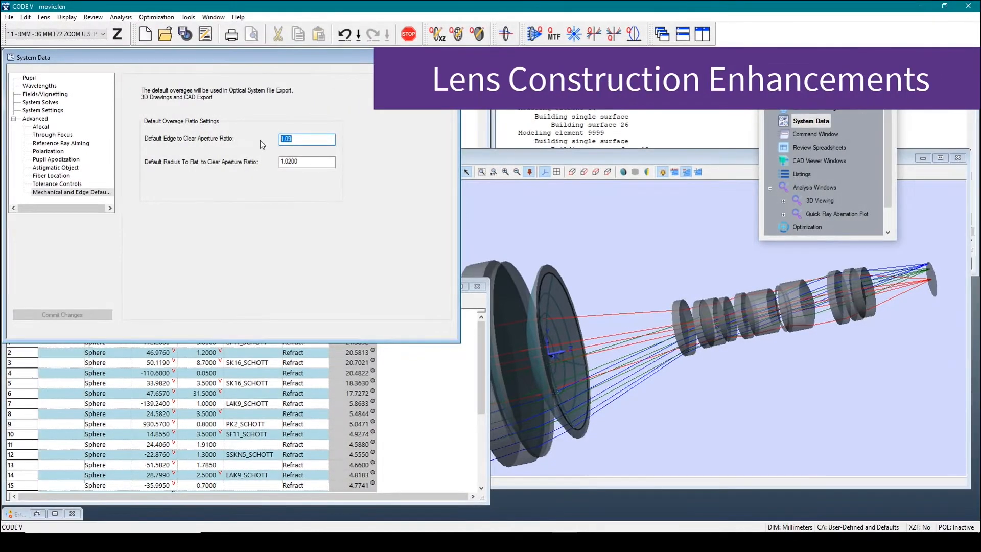
Set the Default Edge to Clear Aperture Ratio to 1.03 in Mechanical and Edge Defaults.
{"action": "type", "text": "1.03"}
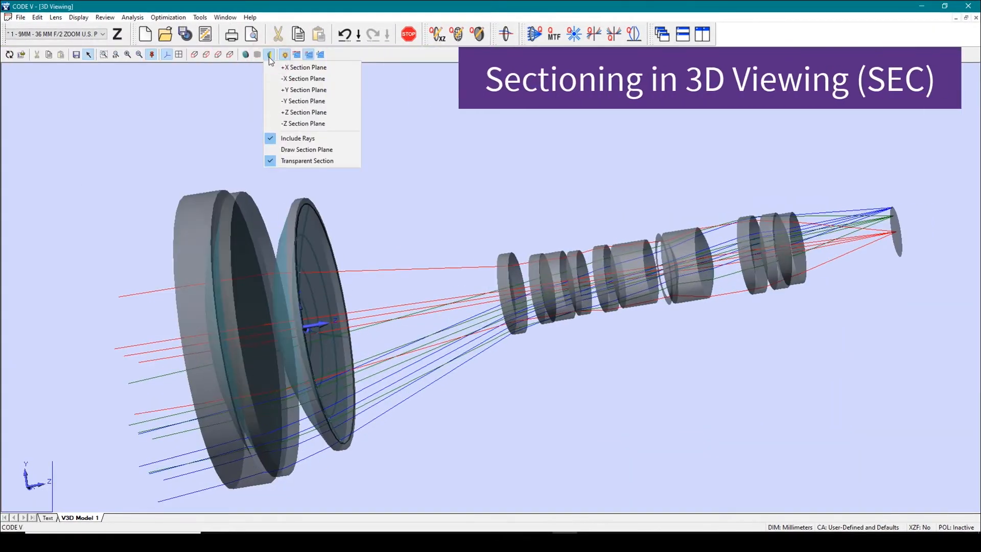
Apply a section plane from the 3D Viewing toolbar to cut the lens model.
{"action": "left_click", "coordinate": [305, 67]}
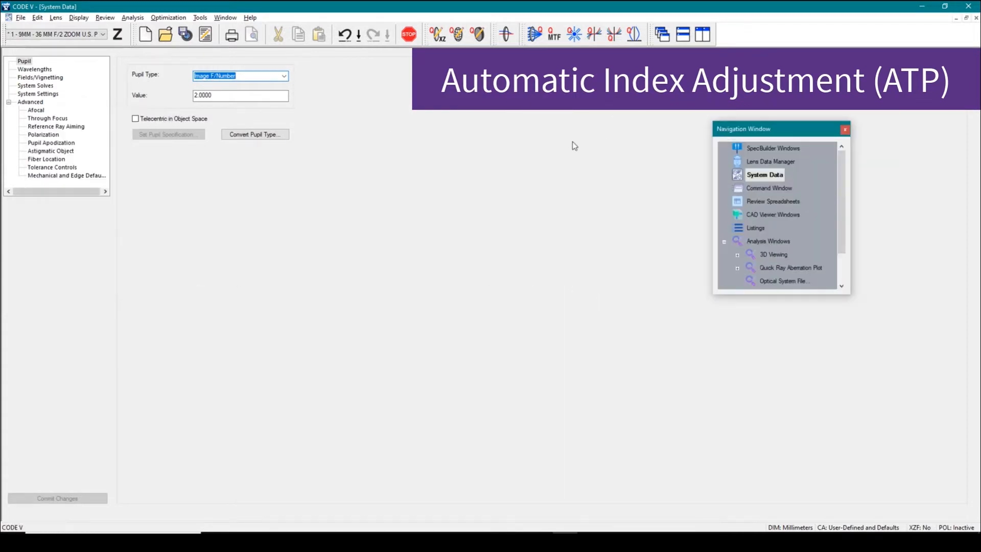
{"action": "mouse_move", "coordinate": [32, 104]}
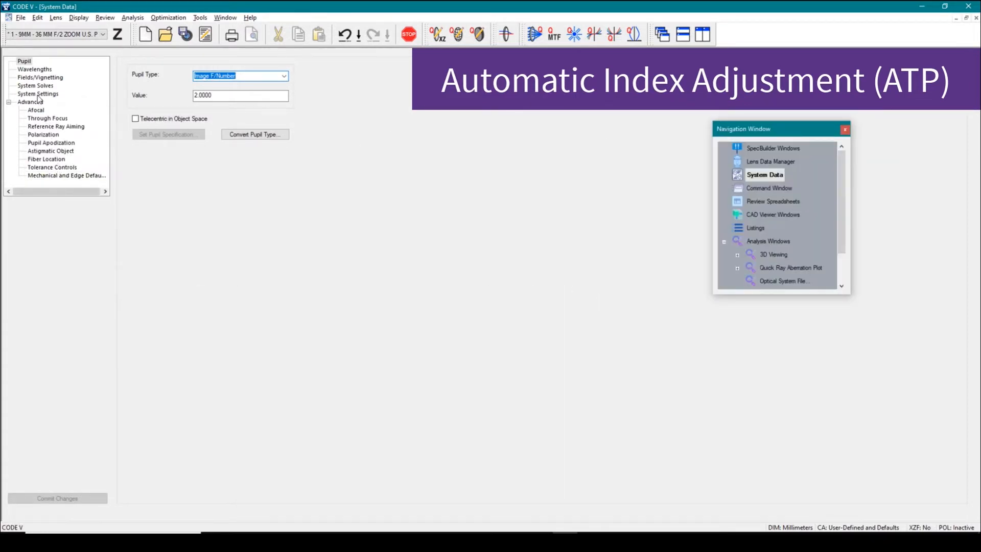
Enable temperature and pressure adjustment of indices for supported materials in System Settings.
{"action": "left_click", "coordinate": [37, 93]}
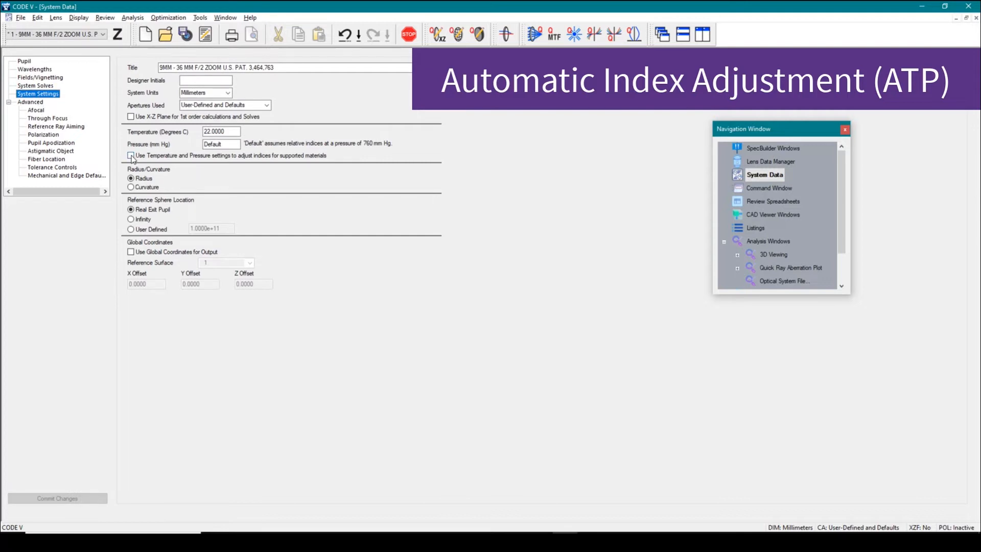
{"action": "left_click", "coordinate": [200, 17]}
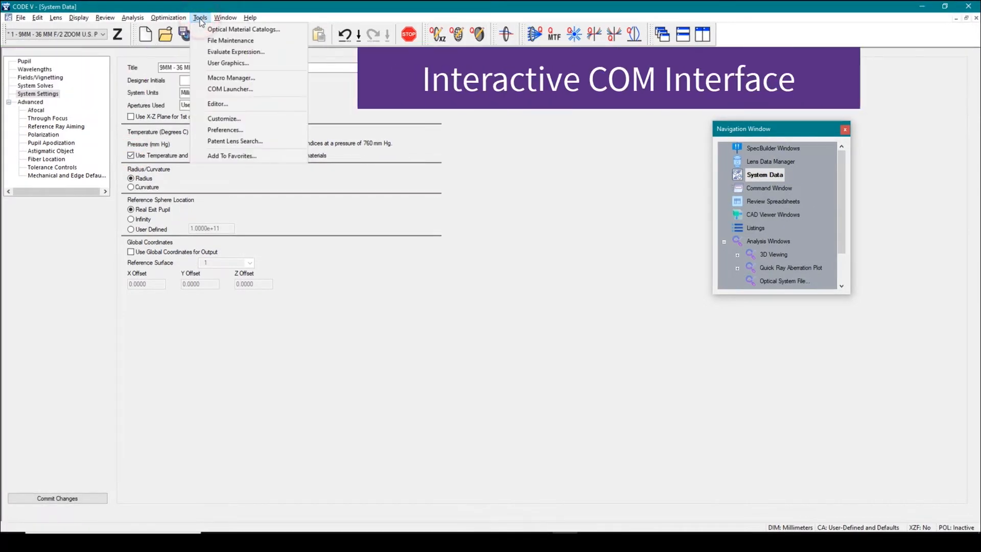
Run the Example_CV_GUIPlots sample client from the COM Launcher's Utilities list.
{"action": "left_click", "coordinate": [230, 89]}
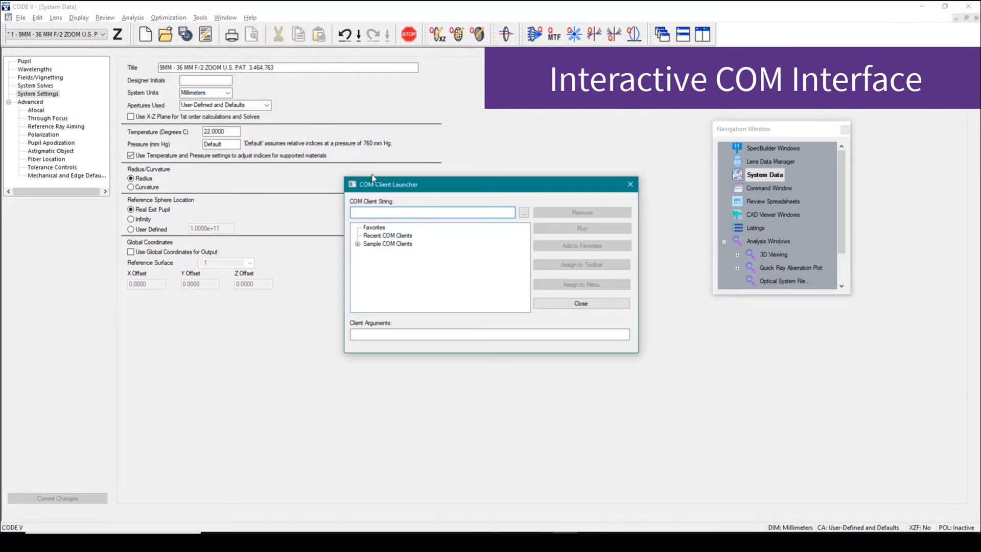
{"action": "left_click_drag", "start_coordinate": [393, 184], "coordinate": [301, 193]}
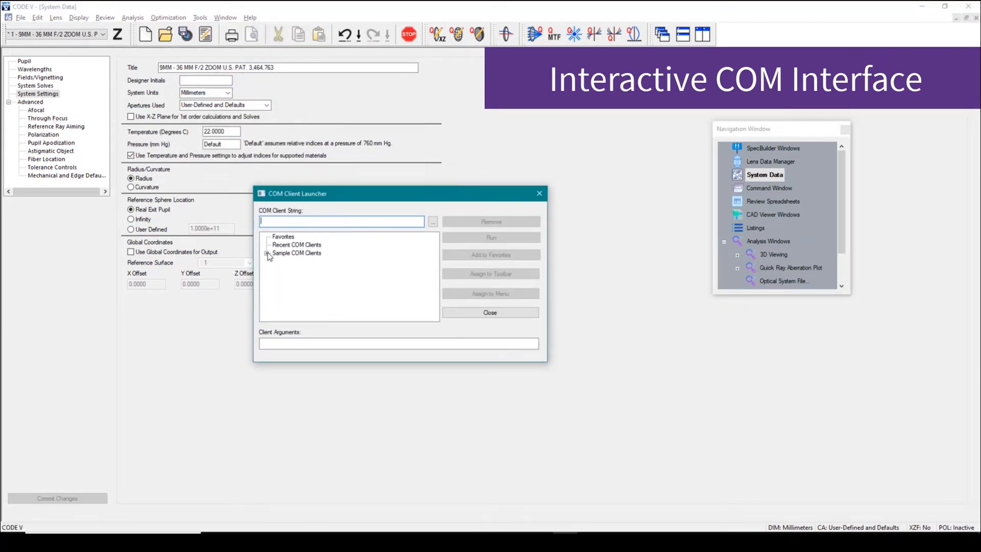
{"action": "left_click", "coordinate": [268, 253]}
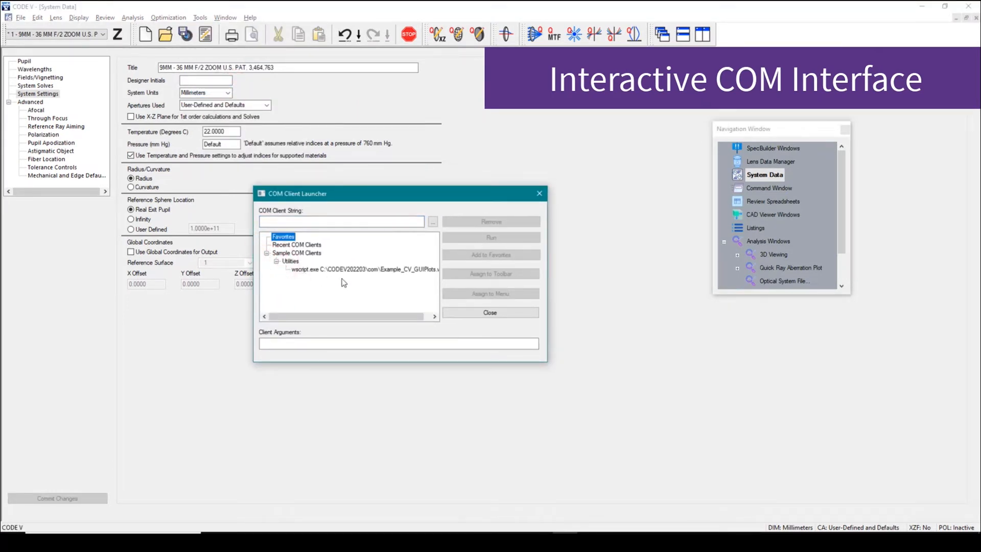
{"action": "left_click", "coordinate": [360, 270]}
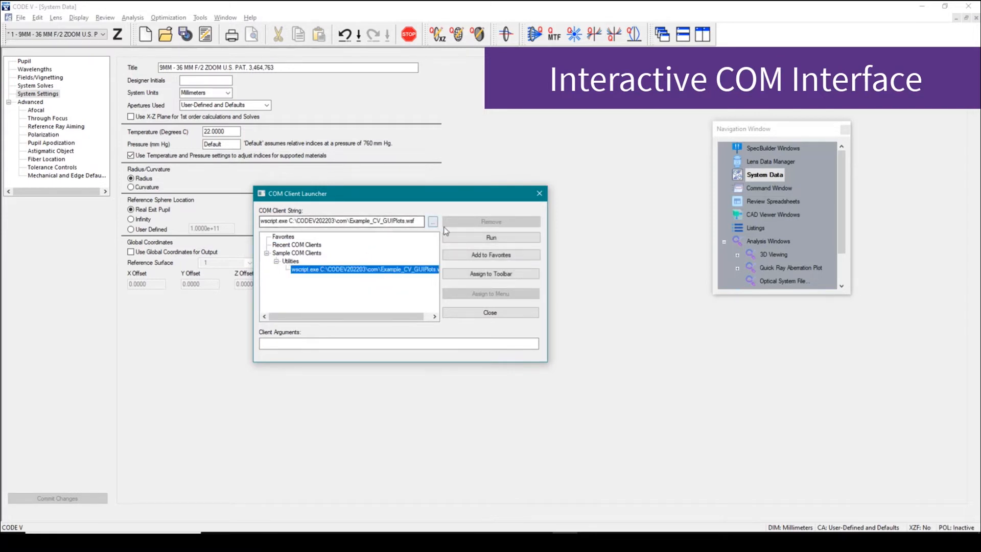
{"action": "left_click", "coordinate": [490, 237]}
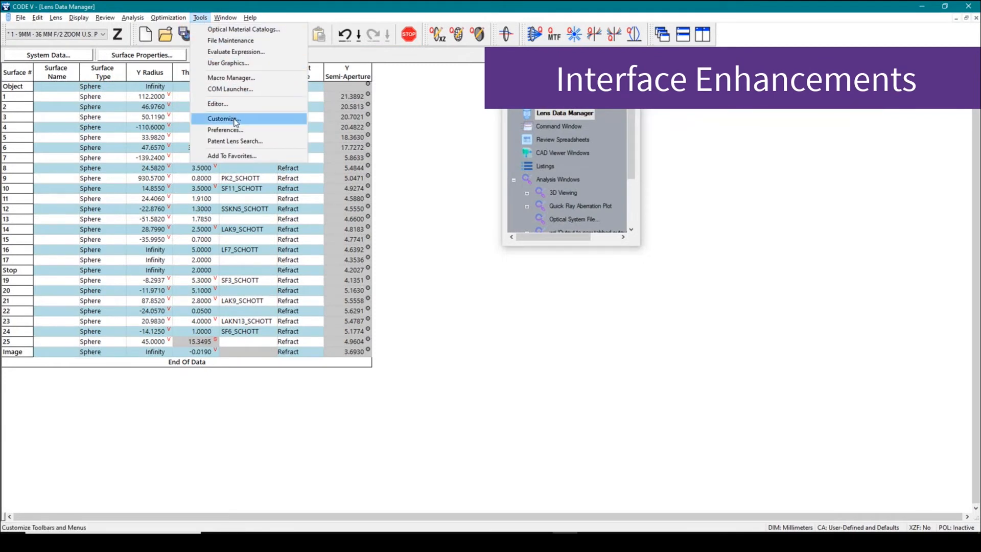
{"action": "left_click", "coordinate": [225, 130]}
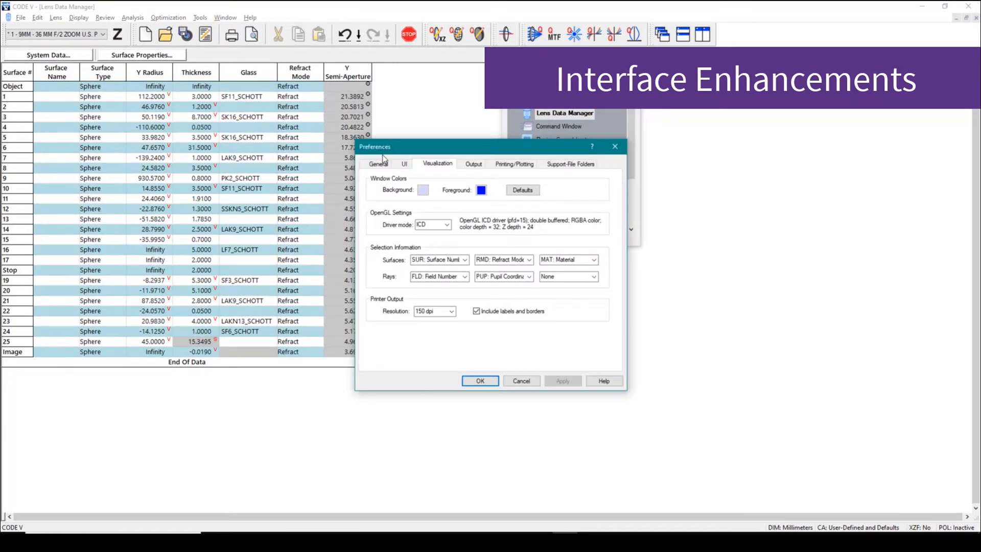
{"action": "left_click", "coordinate": [405, 163]}
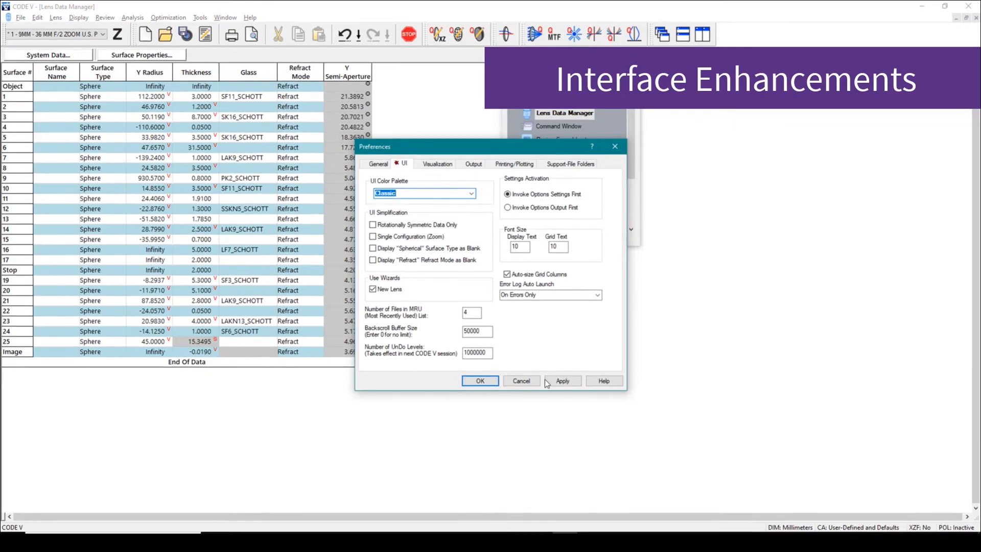
{"action": "left_click", "coordinate": [562, 381]}
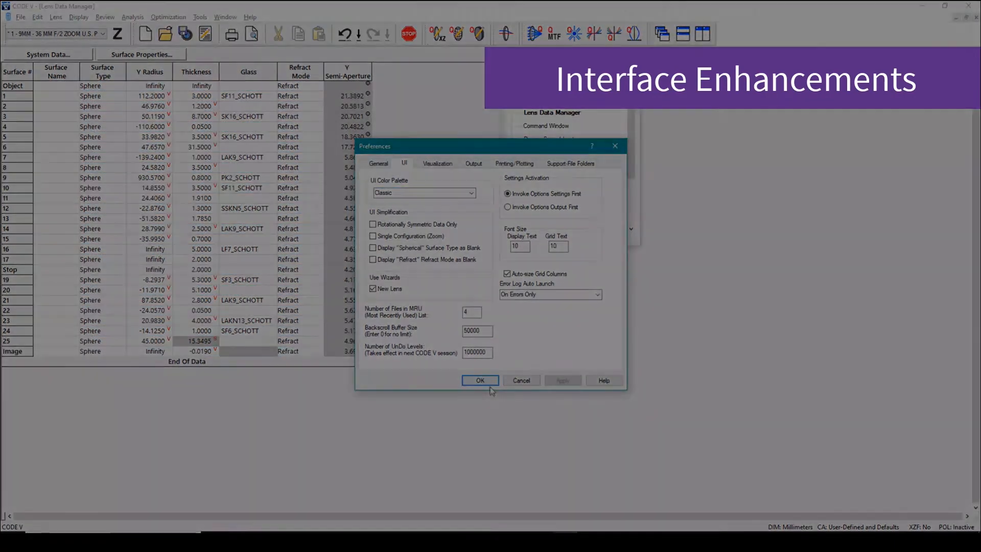